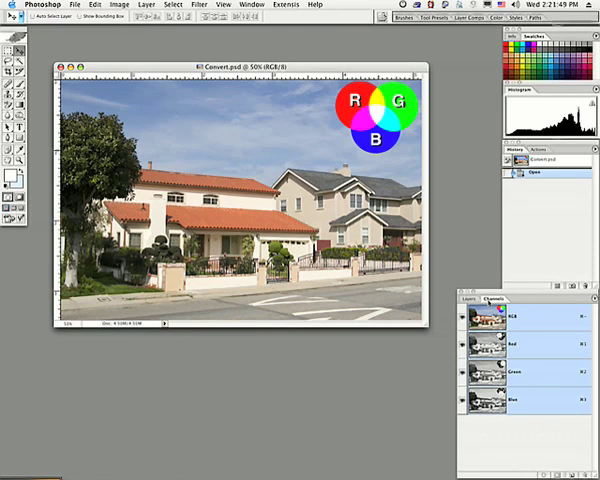
mouse_move(522, 348)
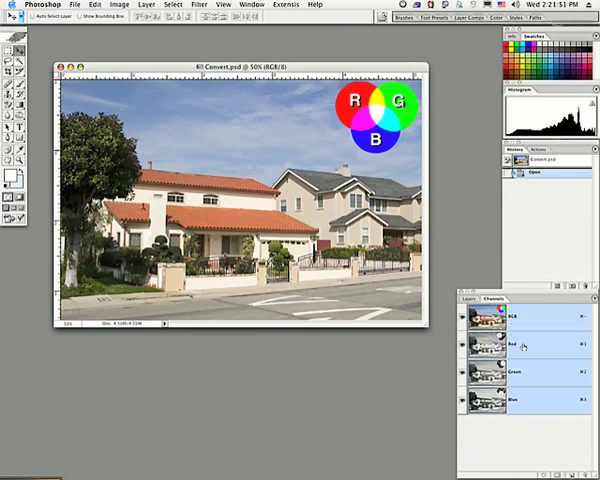
Preview the house photo through individual colour channels, then return to the full-colour composite.
click(510, 344)
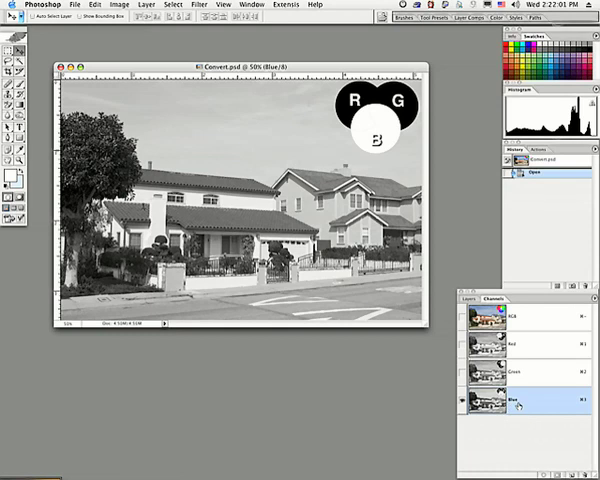
click(520, 380)
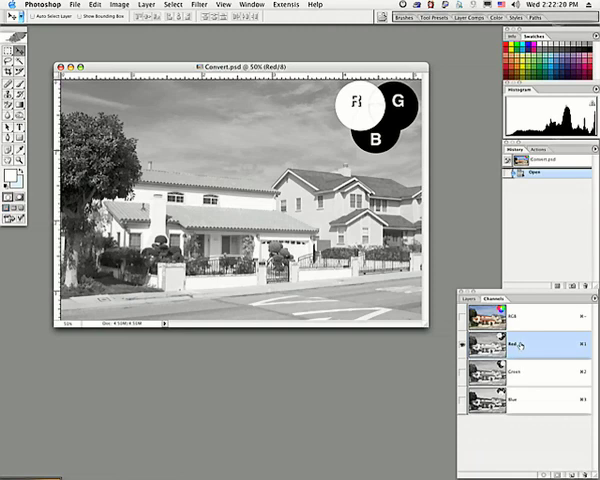
click(520, 320)
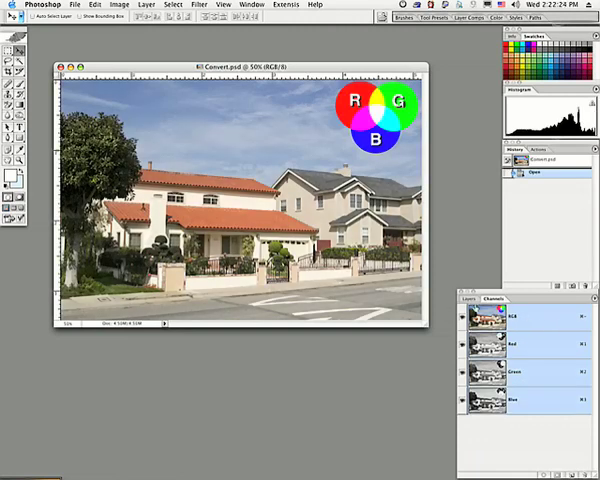
Switch to the Layers palette and browse the Image > Adjustments commands.
click(476, 308)
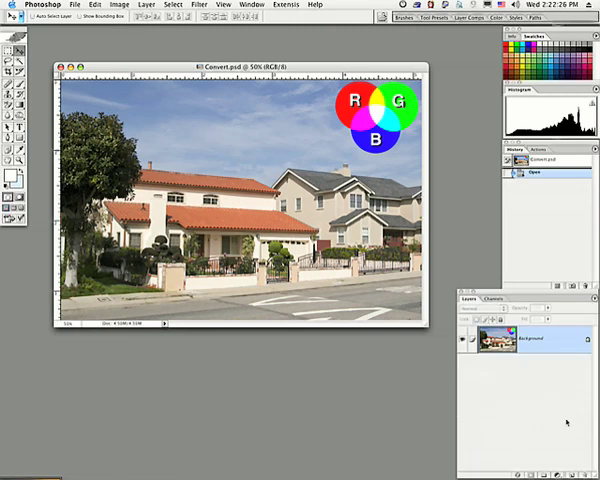
mouse_move(552, 424)
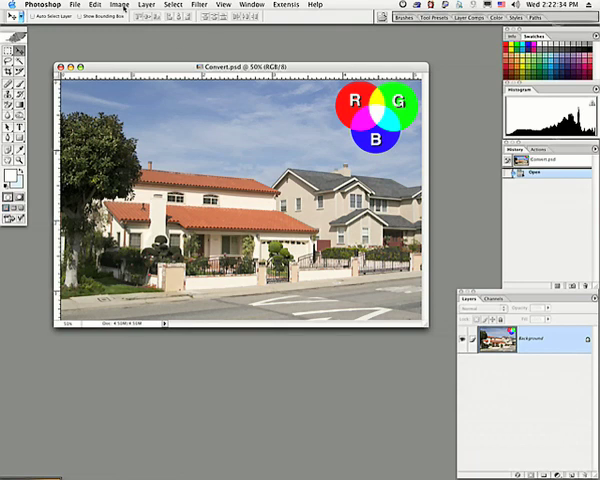
click(120, 4)
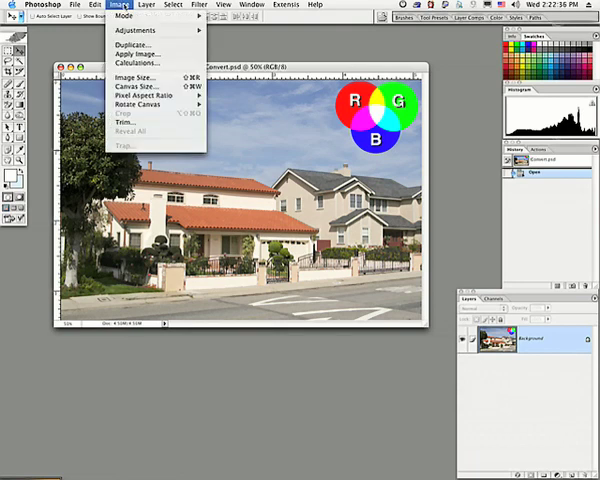
click(132, 30)
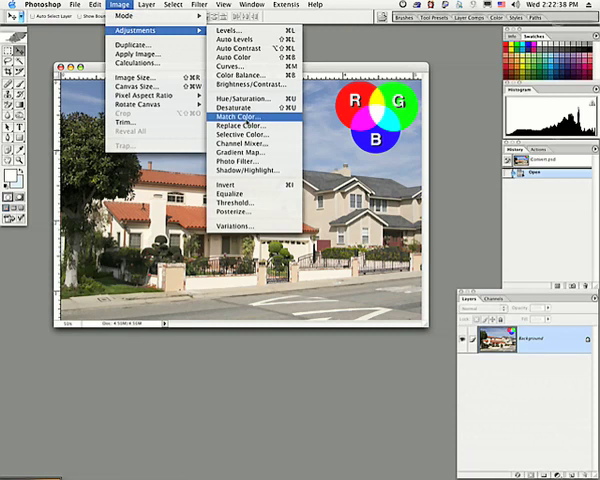
mouse_move(236, 146)
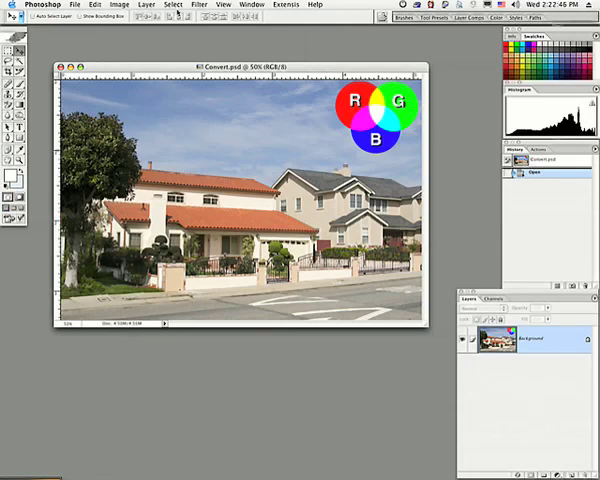
Add a Channel Mixer adjustment layer above the background layer.
click(152, 4)
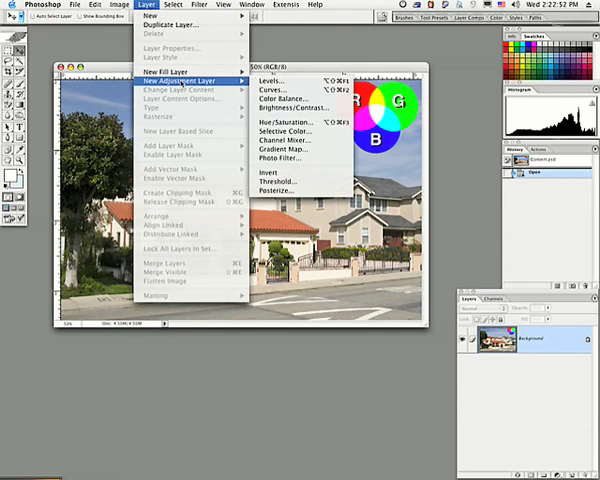
mouse_move(288, 140)
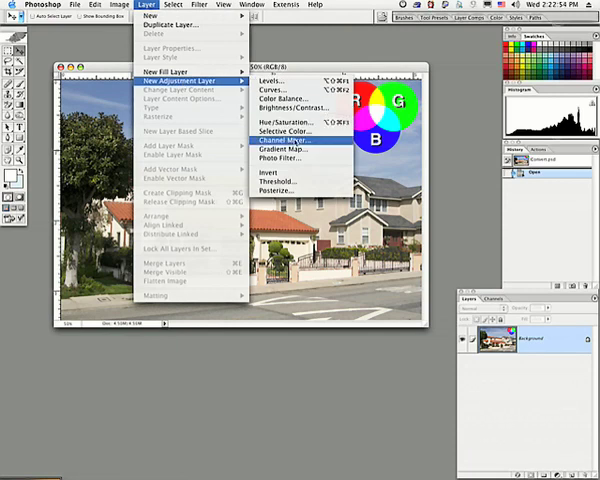
click(284, 140)
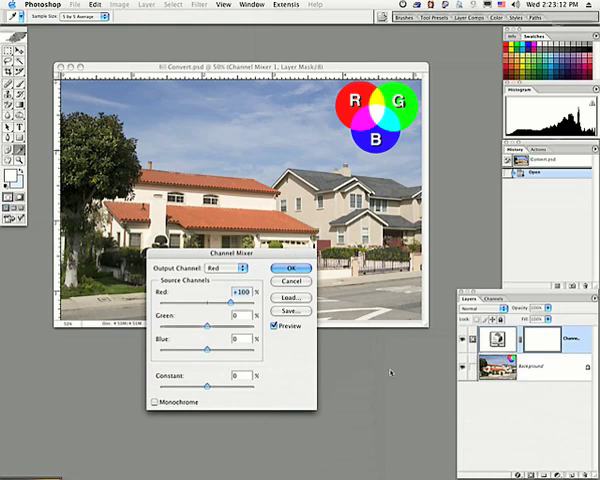
Check the Output Channel choices, then tick Monochrome so the photo previews in grayscale.
click(236, 268)
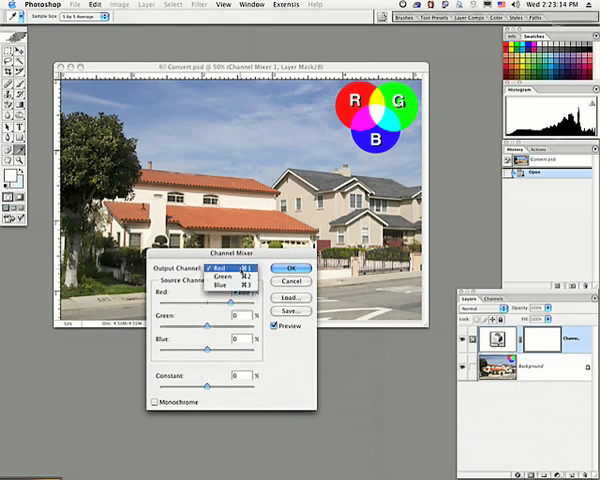
click(218, 268)
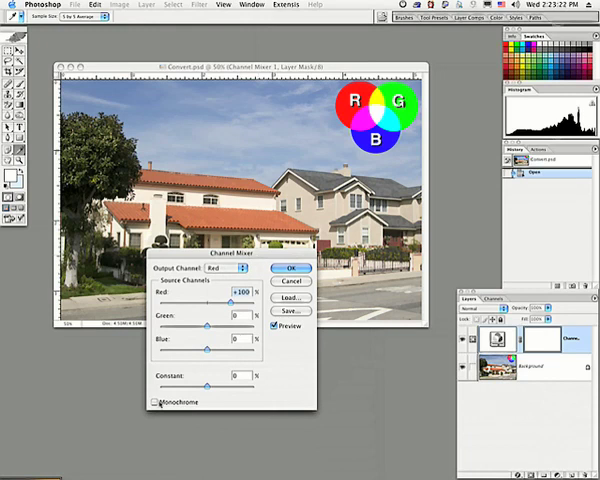
click(152, 400)
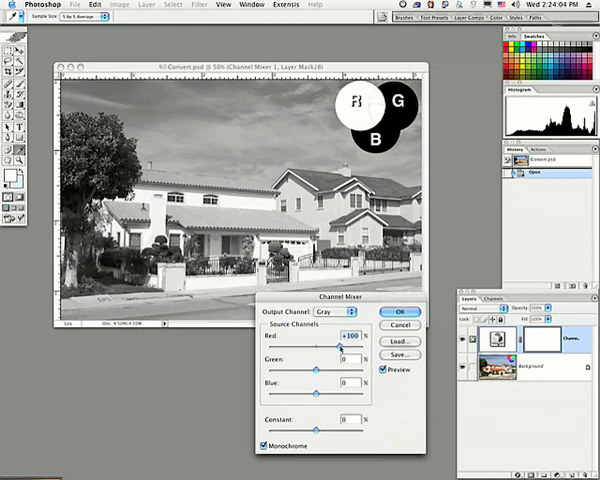
Adjust the Red, Green and Blue source sliders to brighten the grayscale mix and commit it with OK.
drag(336, 344, 324, 344)
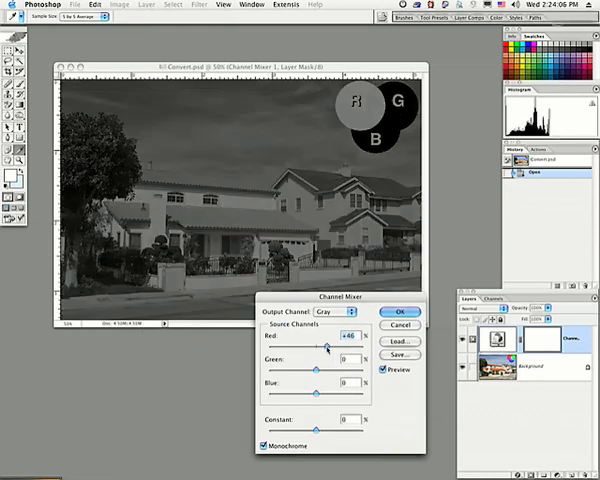
drag(328, 344, 324, 344)
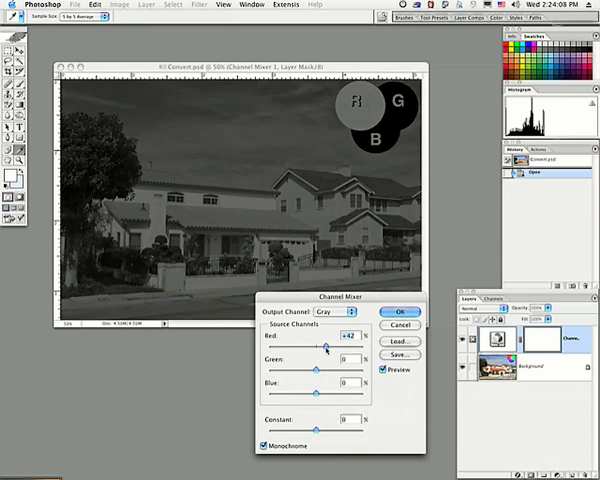
drag(330, 344, 328, 344)
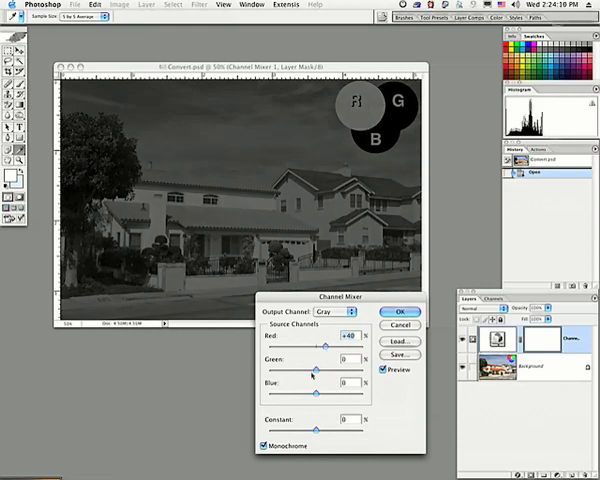
click(316, 372)
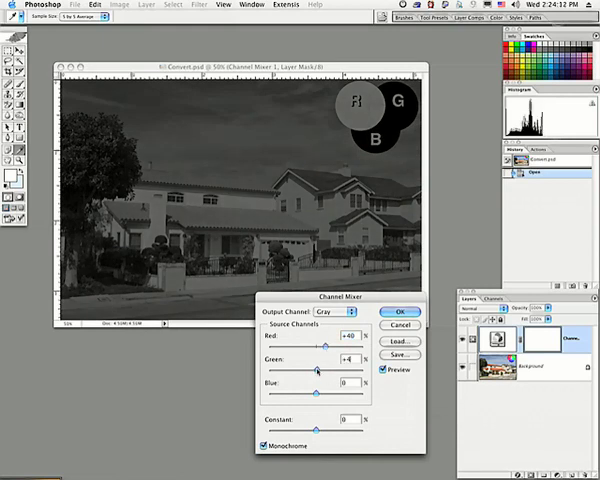
drag(316, 380, 348, 380)
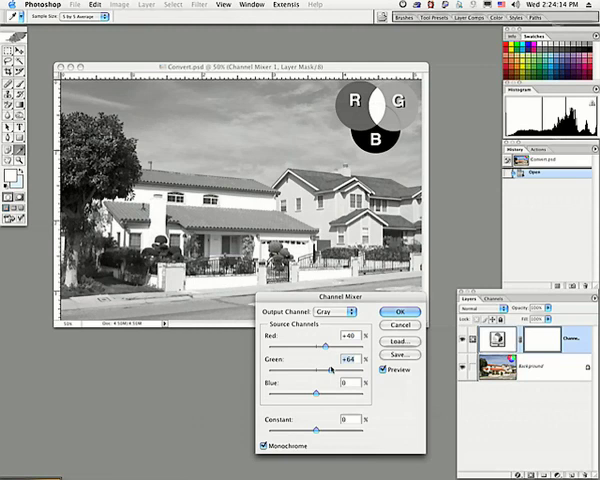
drag(336, 368, 324, 368)
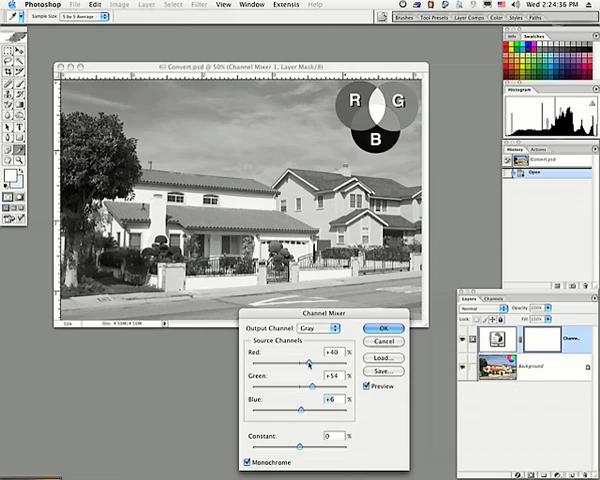
drag(308, 364, 300, 364)
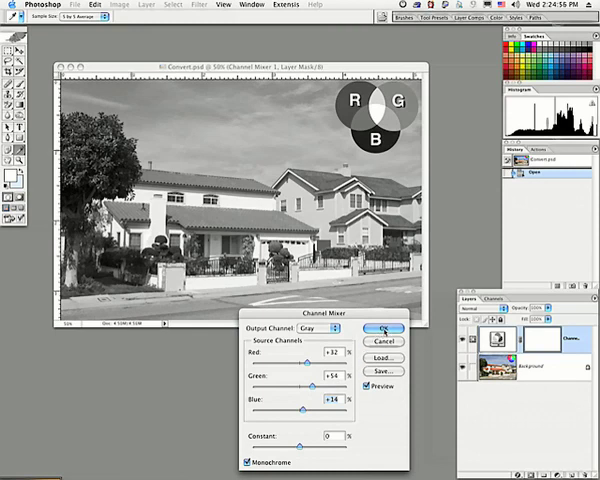
click(376, 328)
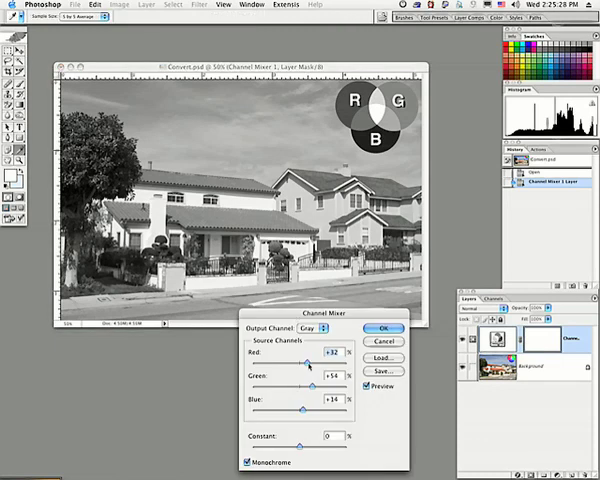
Nudge the Red, Green and Blue sliders to a revised grayscale mix and apply it with OK.
drag(306, 364, 312, 364)
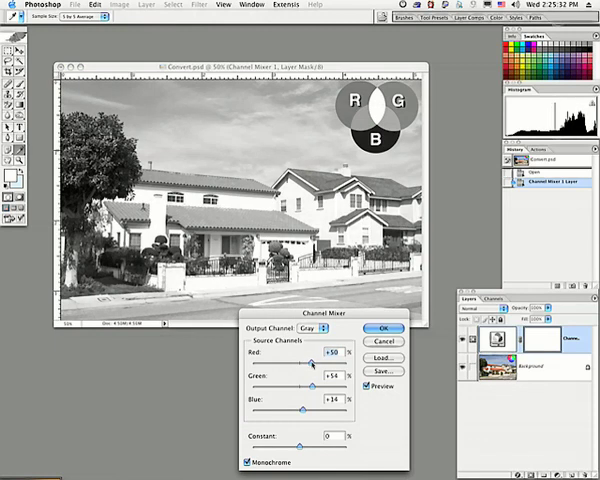
drag(318, 386, 314, 386)
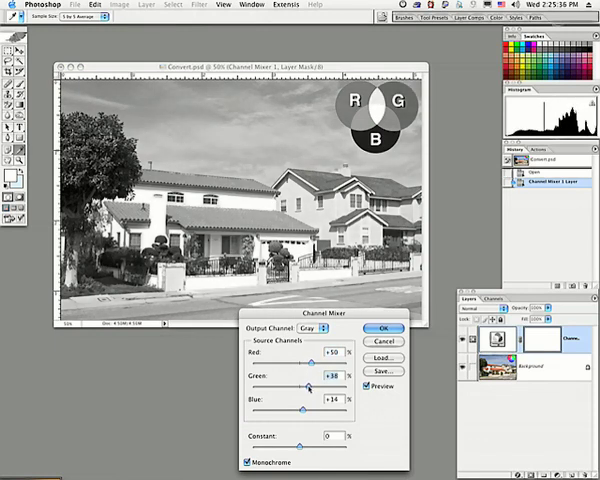
drag(310, 378, 304, 378)
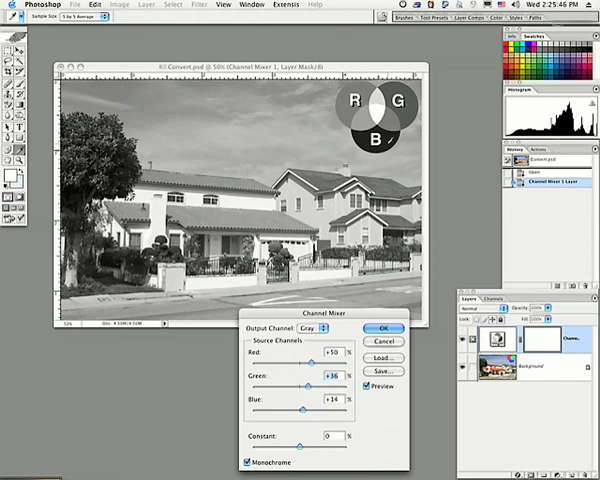
click(376, 328)
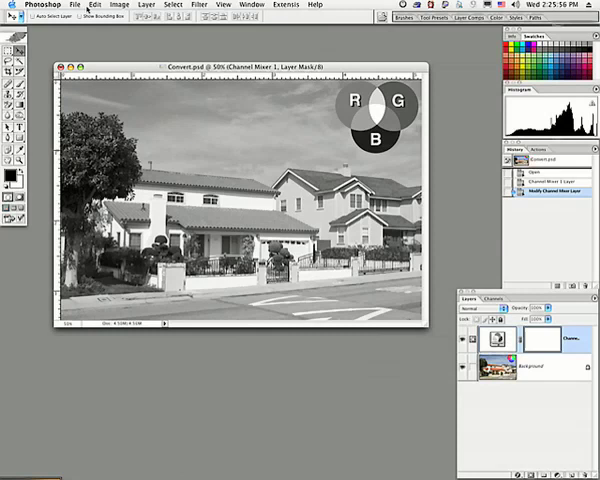
Save the layered grayscale image as Convert 3.psd via Save As.
click(72, 4)
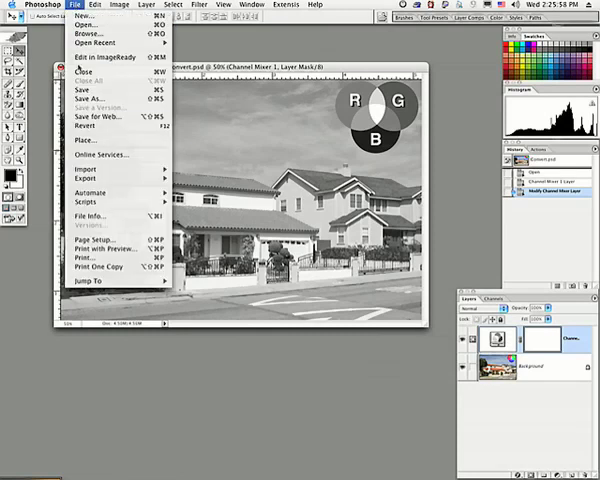
click(82, 98)
text(Convert 3.psd)
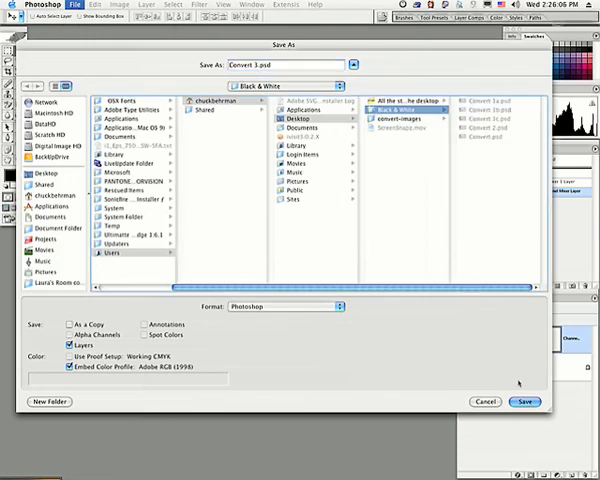
click(524, 402)
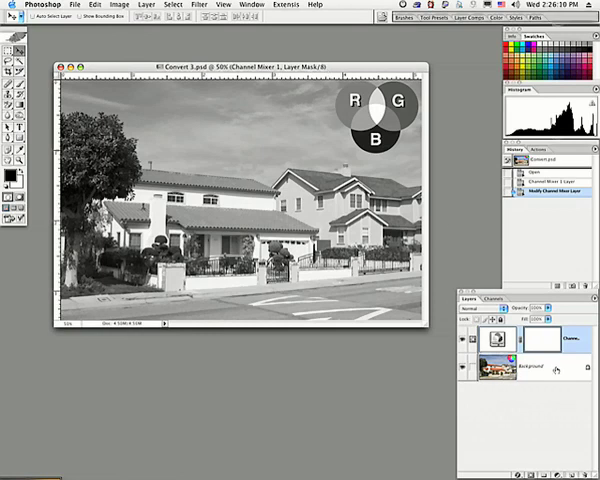
Hide the Channel Mixer layer, then drag it to the trash to restore full colour.
click(548, 370)
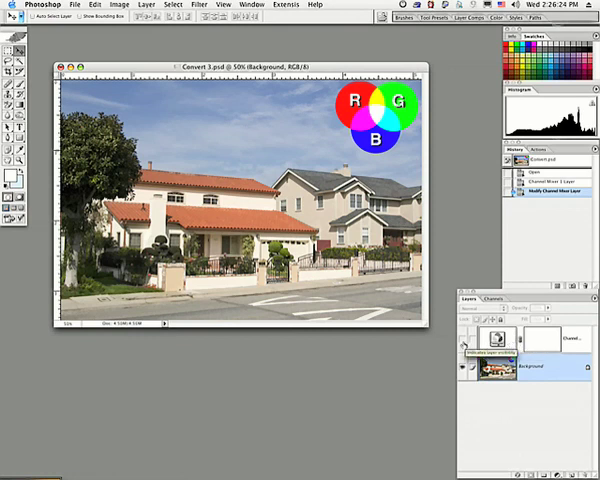
click(448, 336)
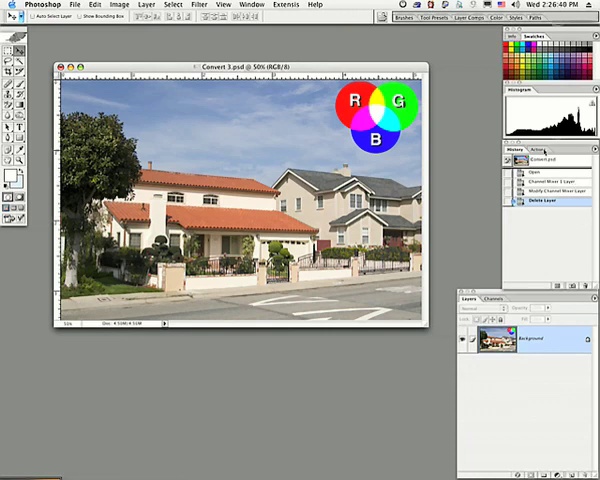
In the Actions palette, select the grayscale conversion action and play it.
click(548, 150)
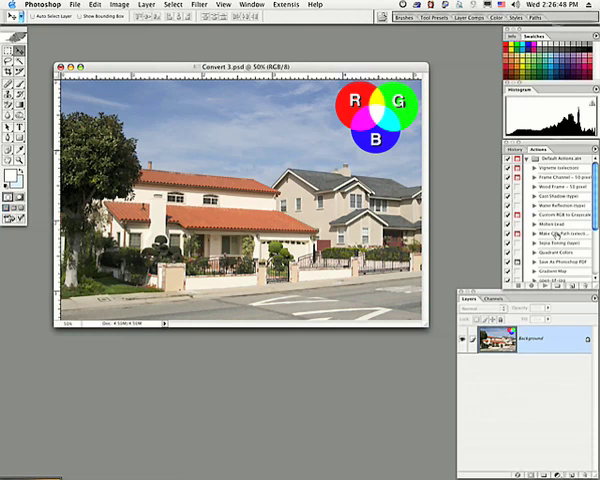
click(564, 216)
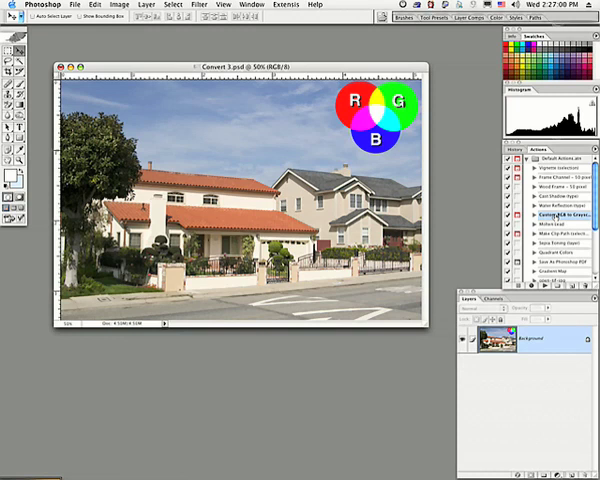
click(556, 216)
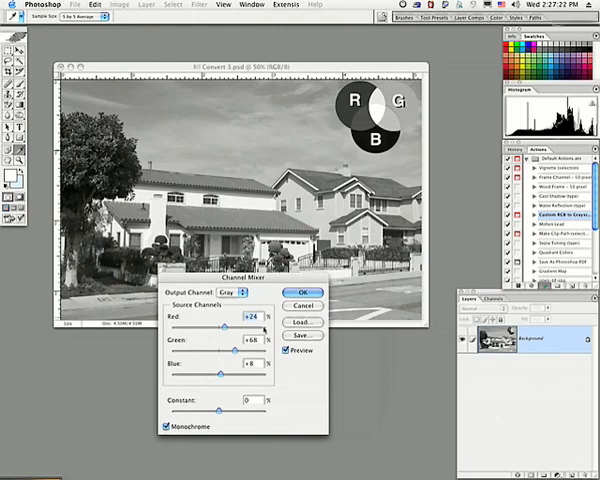
Set the action's Red and Green channel mix and accept it with OK.
drag(232, 326, 228, 326)
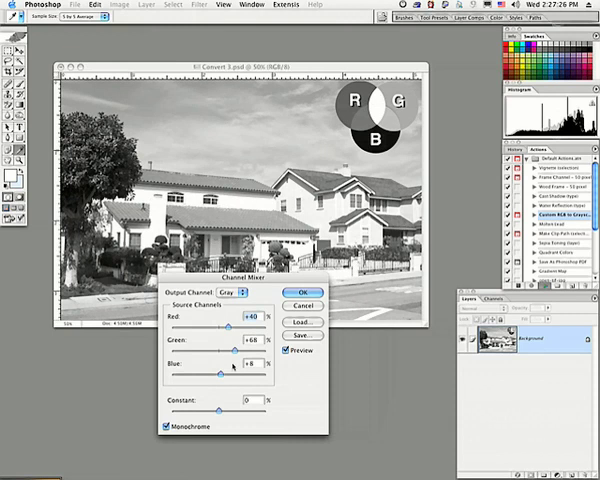
drag(248, 350, 232, 350)
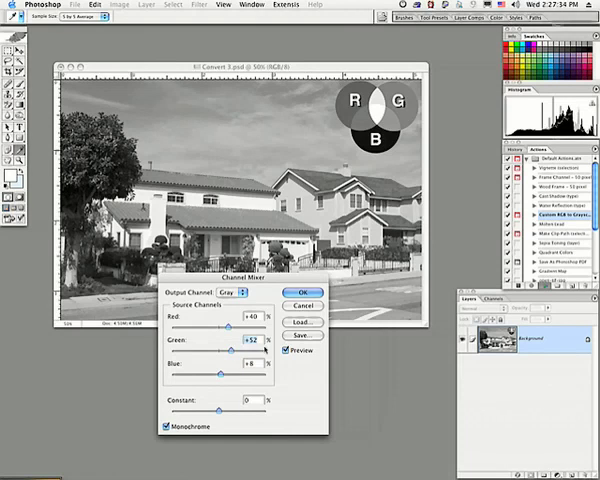
click(296, 292)
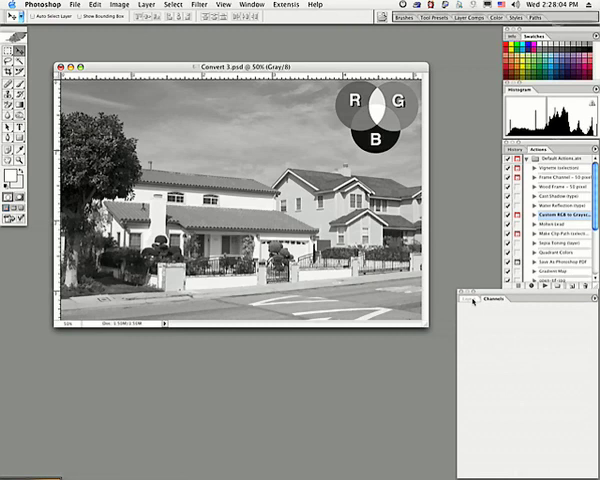
Return to the Layers palette to confirm a single grayscale background layer.
click(466, 298)
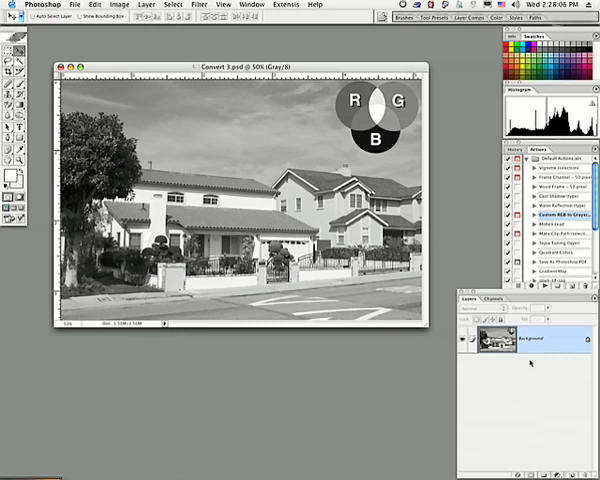